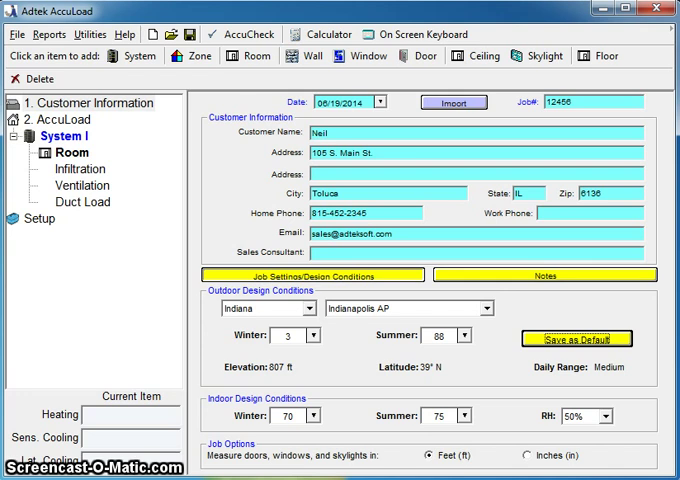
mouse_move(458, 148)
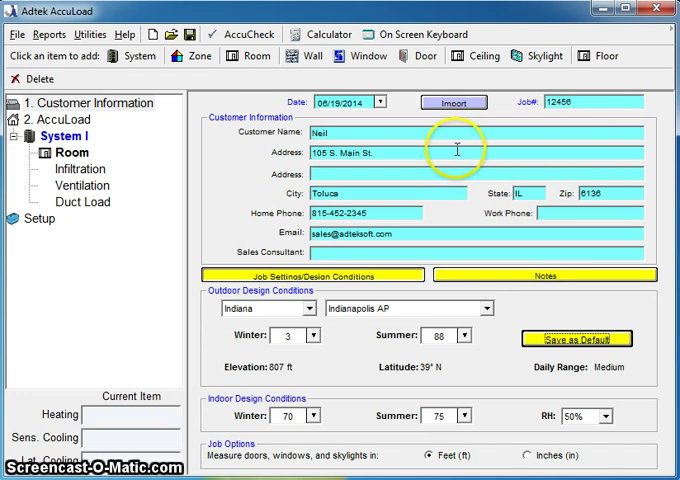
mouse_move(356, 188)
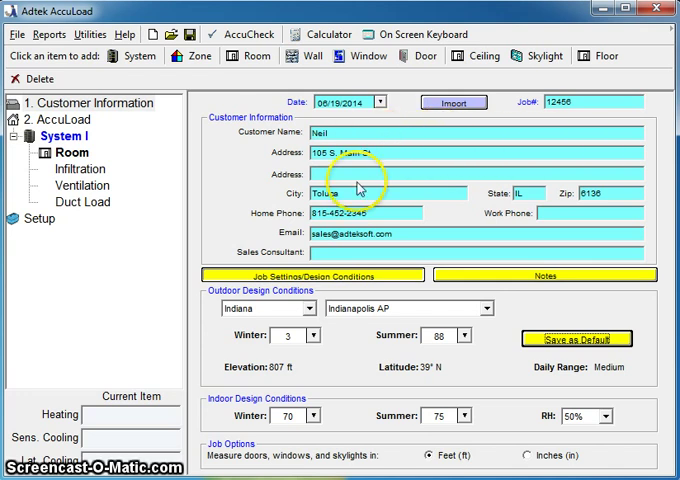
mouse_move(404, 232)
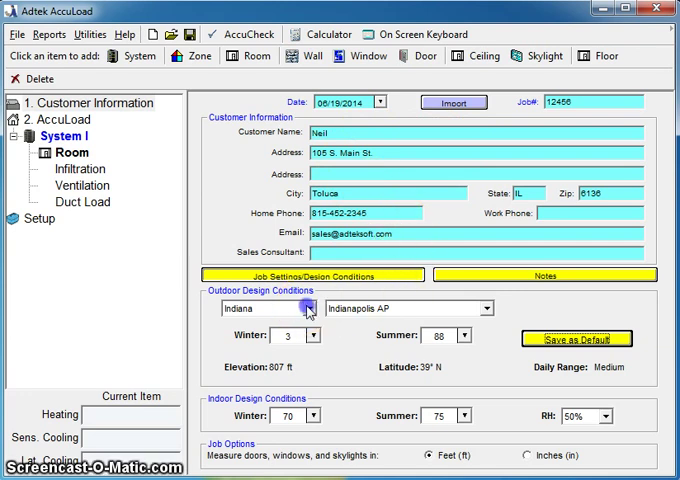
Choose Illinois, Bloomington as the outdoor design location (winter −2, summer 90)
click(316, 308)
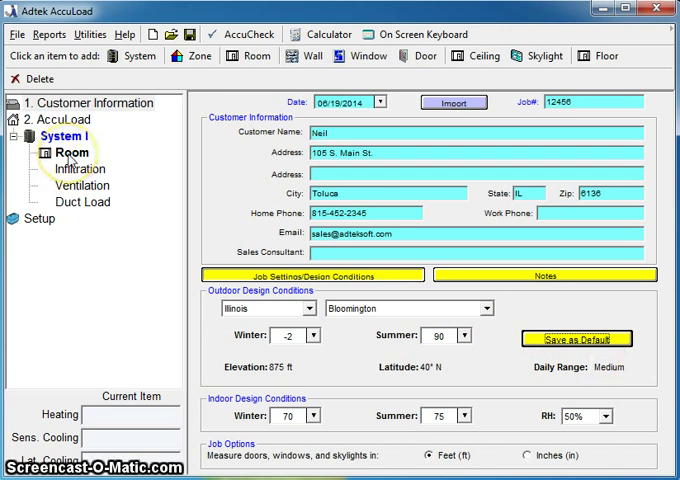
Name the room Whole House, 40 by 50 ft with 9 ft walls, and set 3 full-time occupants
click(70, 152)
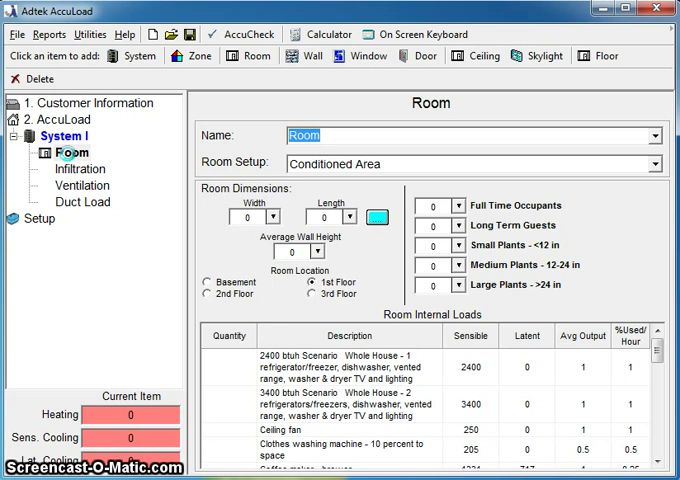
click(654, 136)
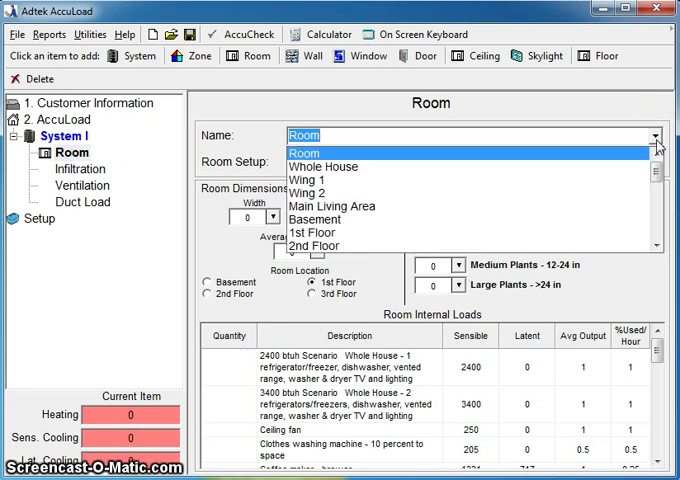
click(324, 166)
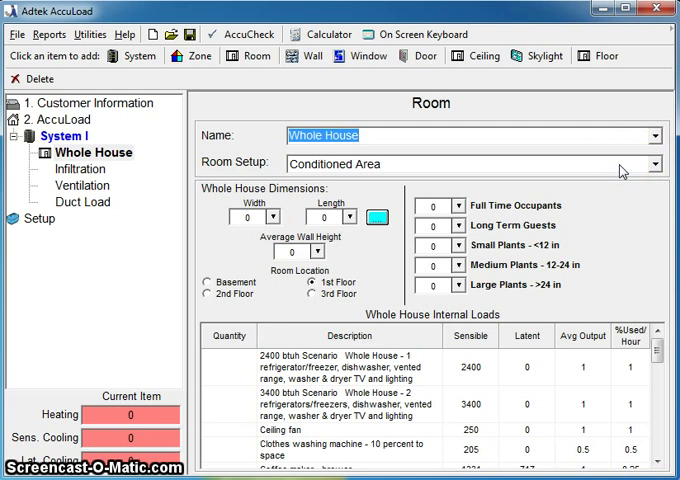
mouse_move(618, 172)
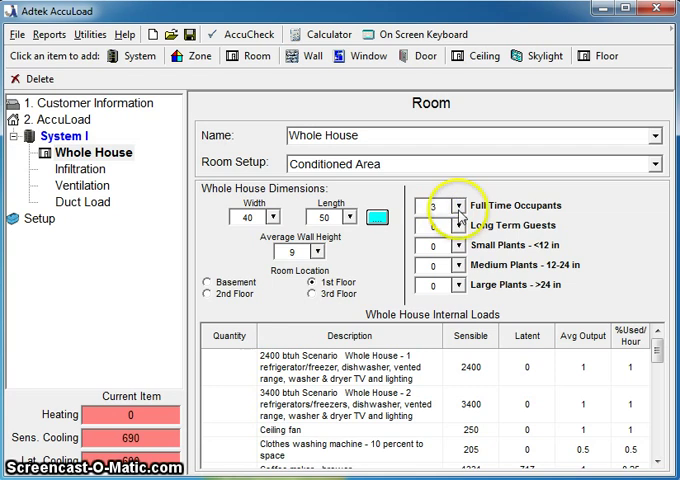
click(448, 204)
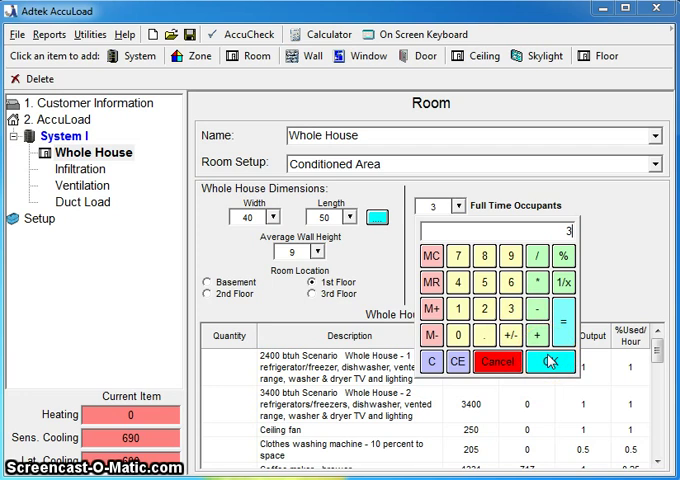
click(548, 360)
text(1)
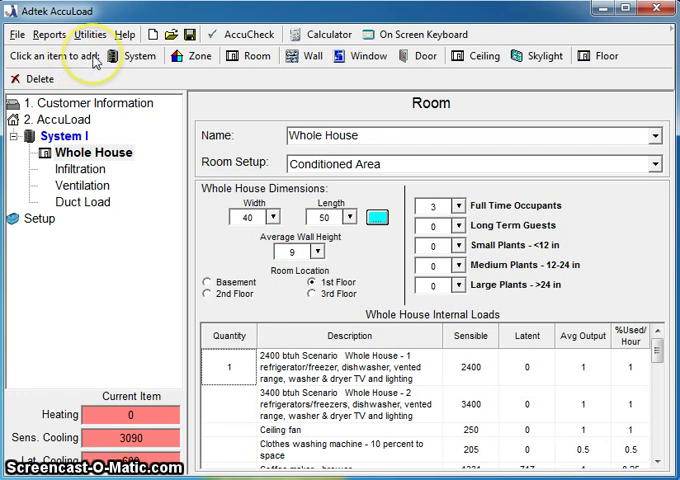
mouse_move(310, 60)
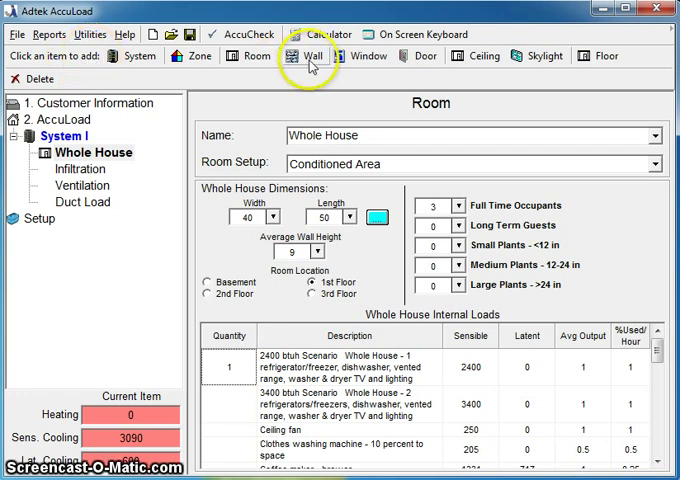
Add a 40 ft frame wall with wood studs, R-13 insulation and siding or stucco finish
click(308, 56)
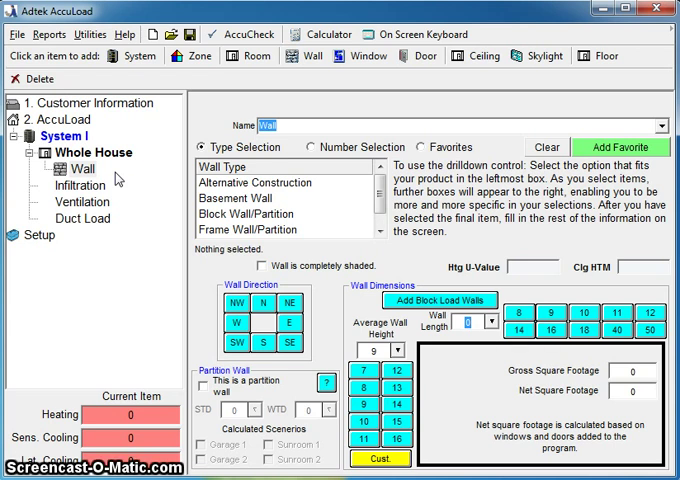
mouse_move(164, 196)
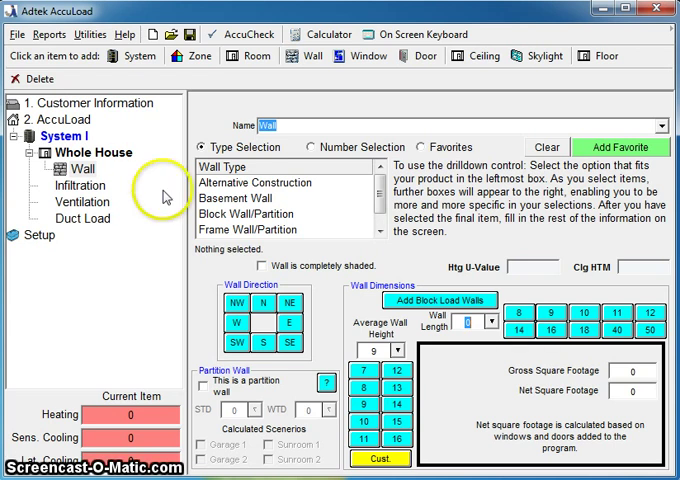
mouse_move(256, 236)
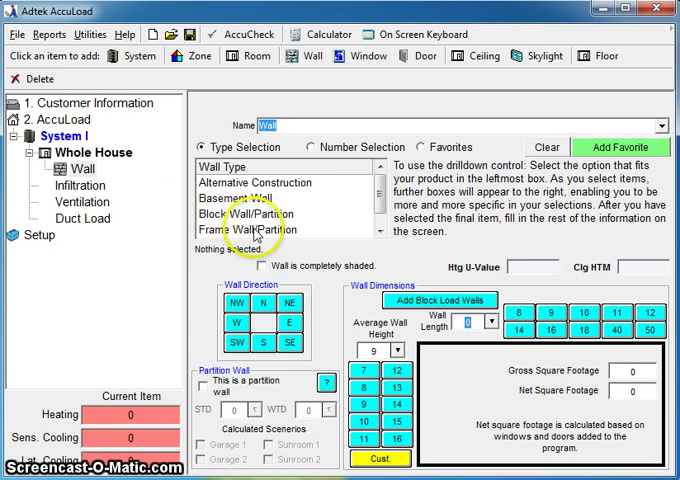
click(260, 230)
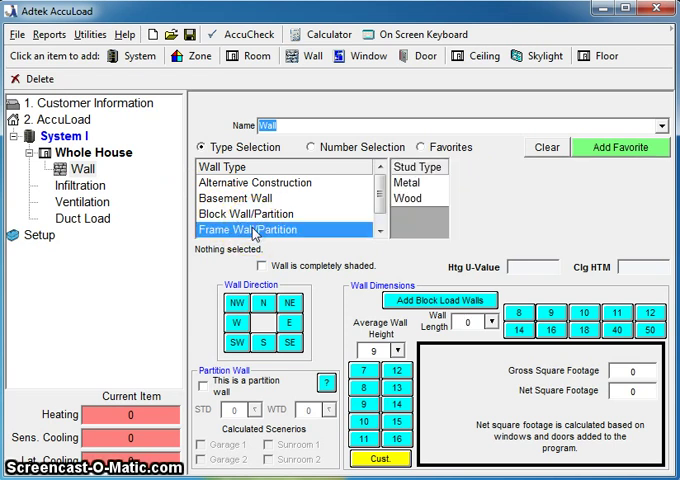
click(400, 198)
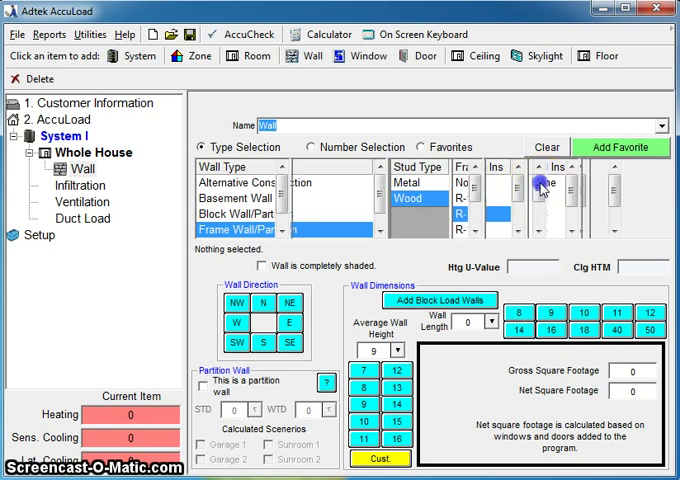
click(626, 198)
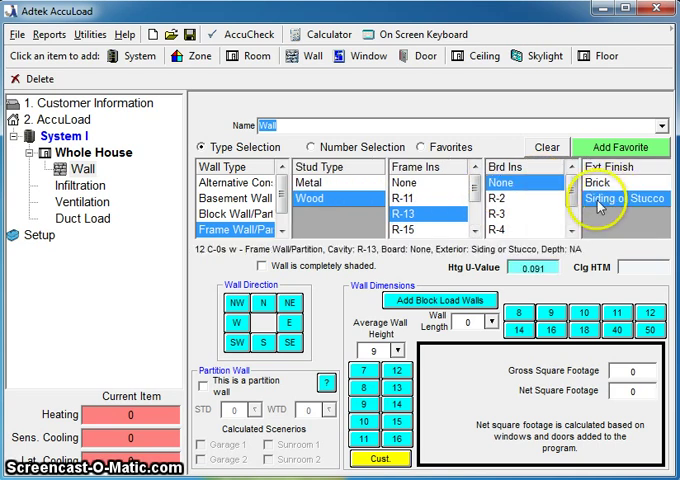
click(624, 198)
text(40)
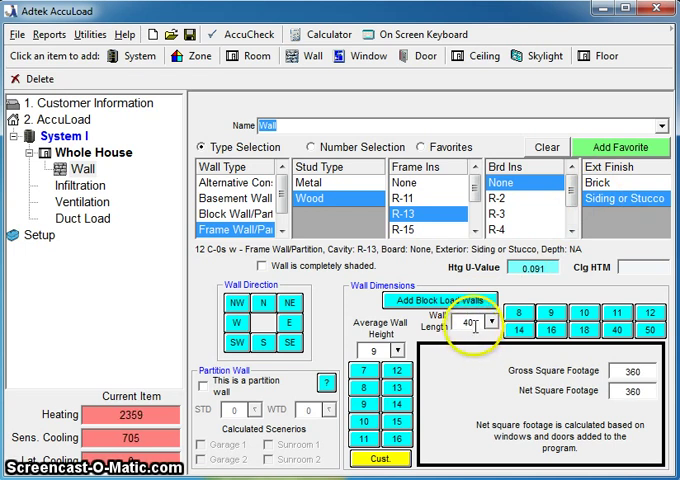
click(288, 304)
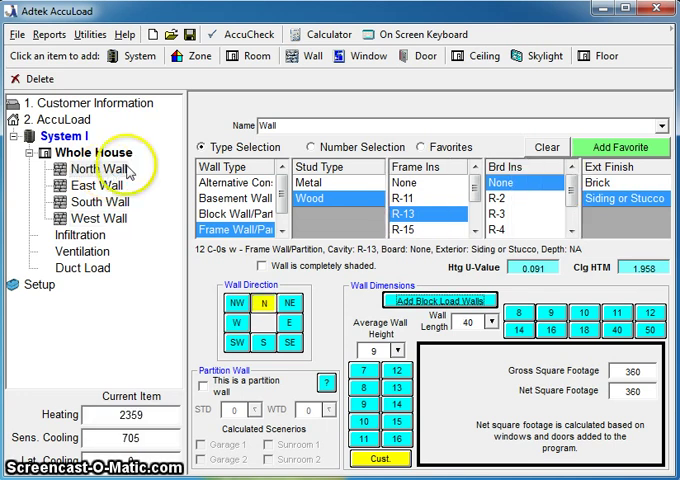
mouse_move(352, 96)
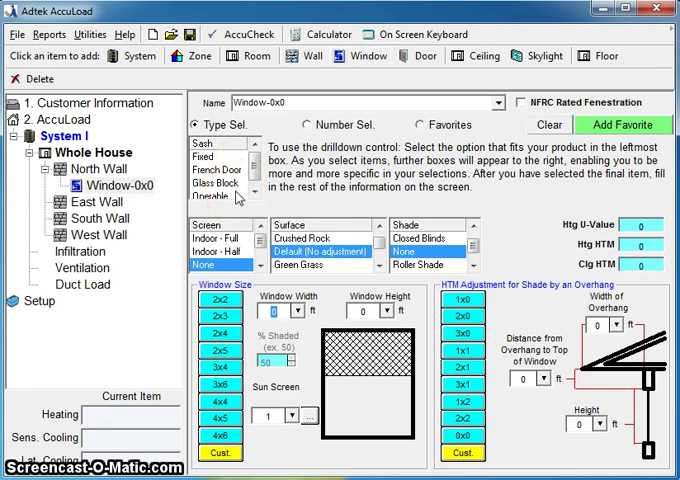
Make the north wall window operable, wood/vinyl framed, 3 by 4 ft, and add another window
click(224, 184)
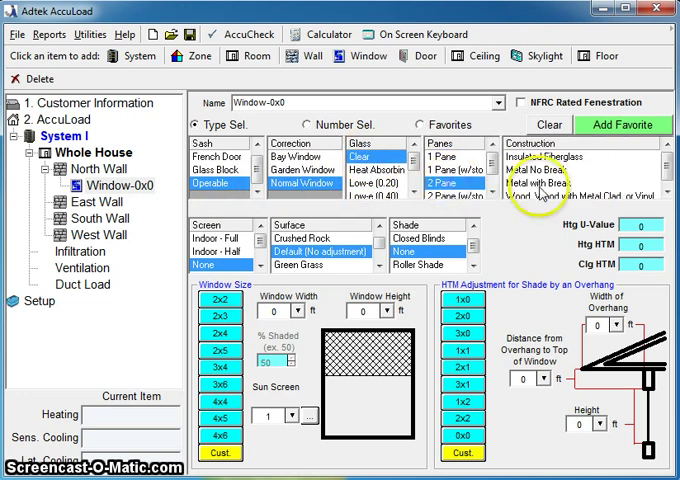
click(596, 184)
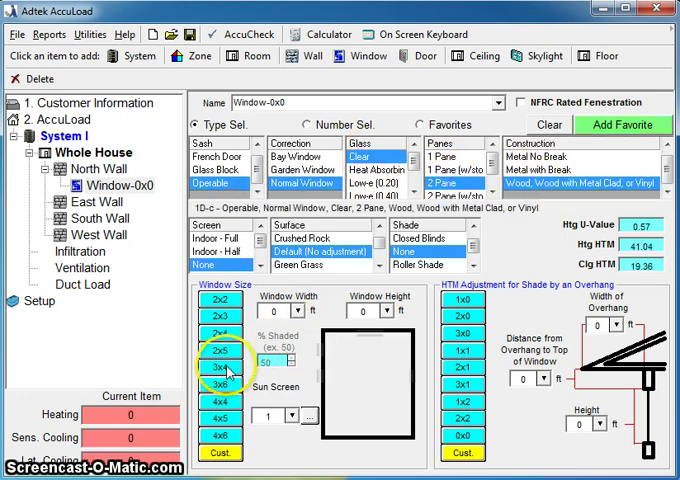
click(220, 368)
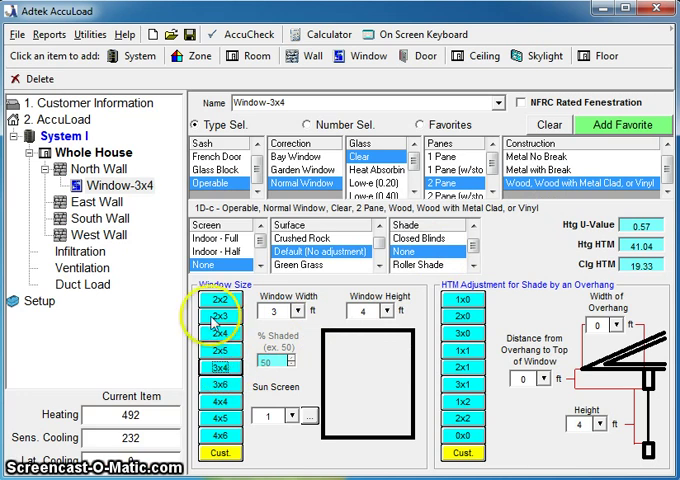
mouse_move(344, 96)
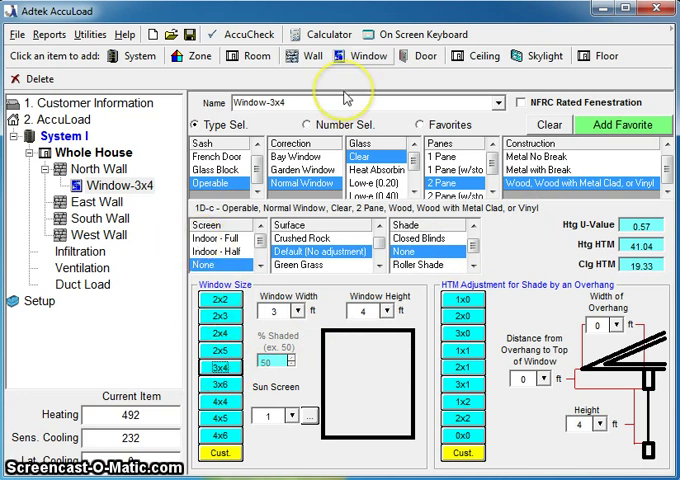
click(368, 56)
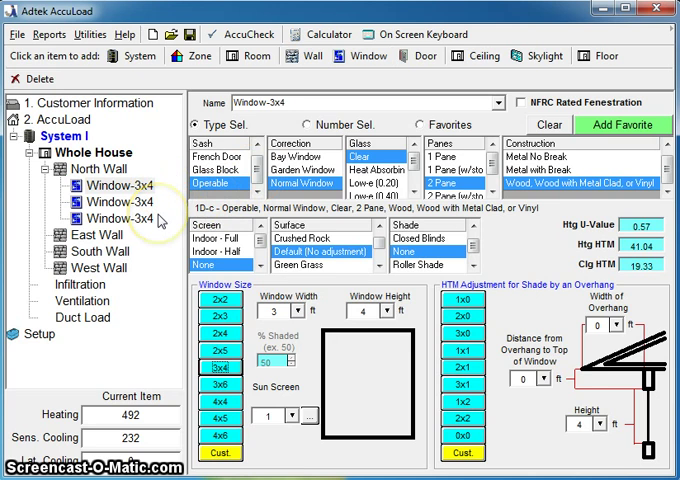
mouse_move(116, 276)
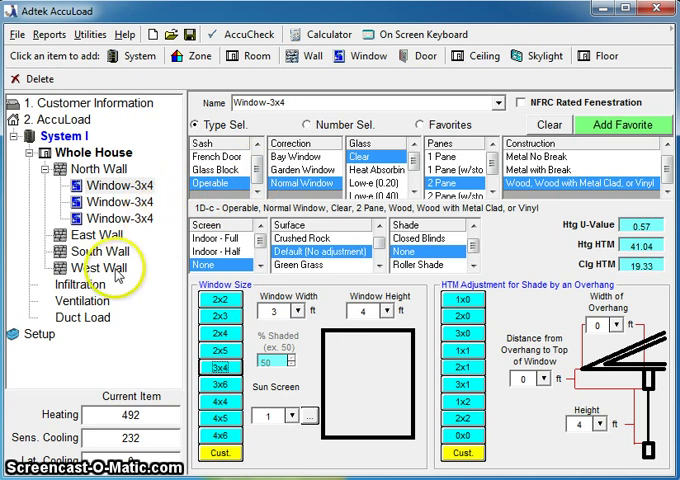
Give the west wall a 2 by 3 ft window and a second 4 by 6 ft window
click(100, 268)
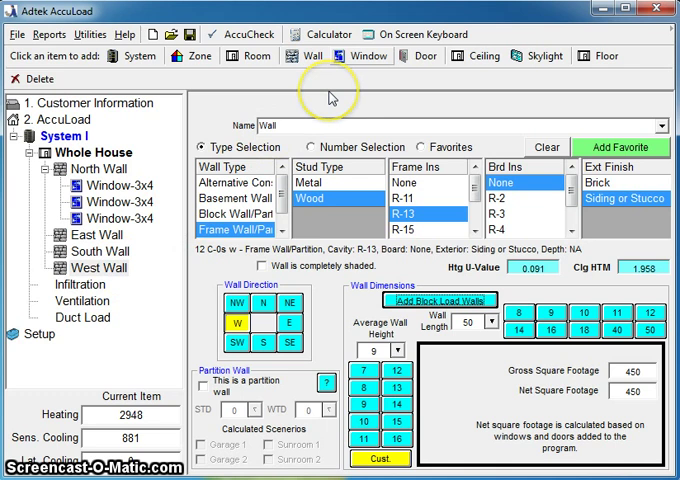
click(366, 56)
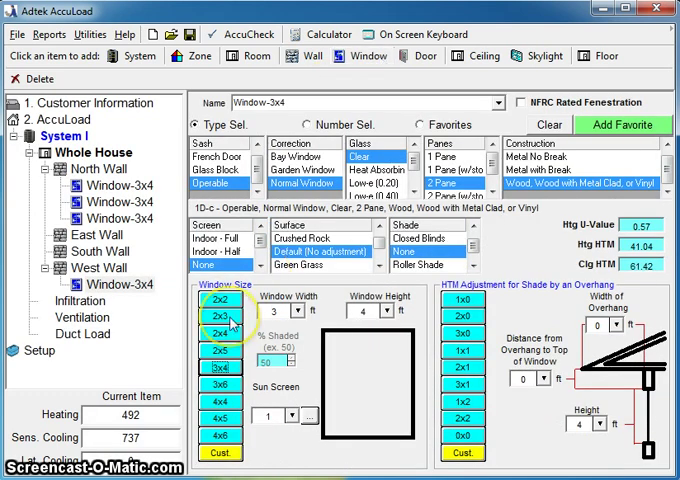
click(220, 320)
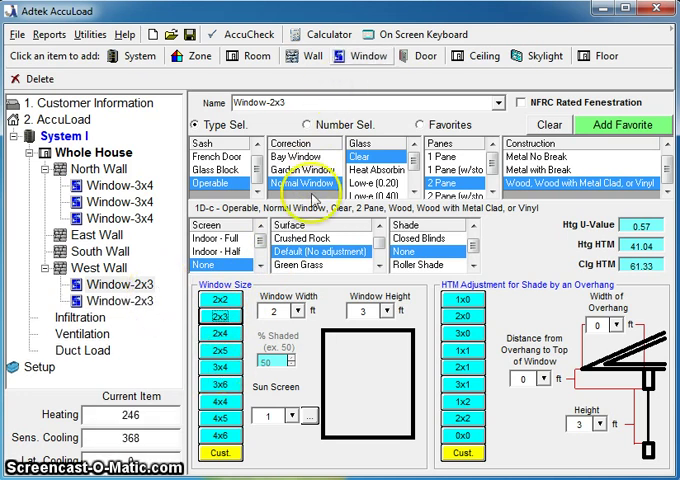
click(220, 436)
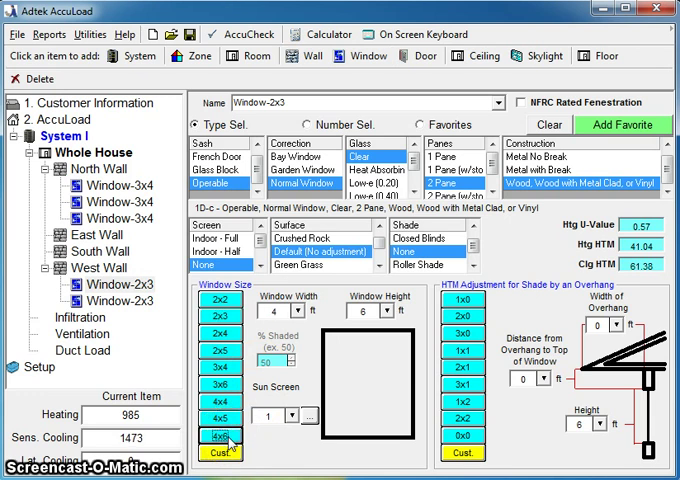
click(220, 436)
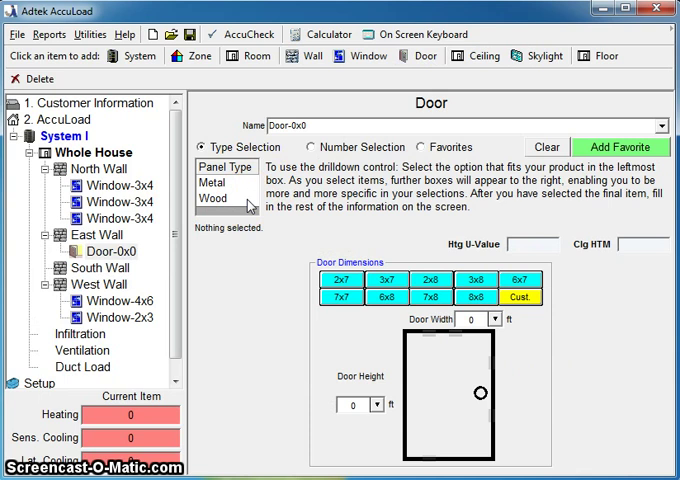
Set the east wall door to solid-core wood, no storm door, sized 3 by 7 ft
click(212, 200)
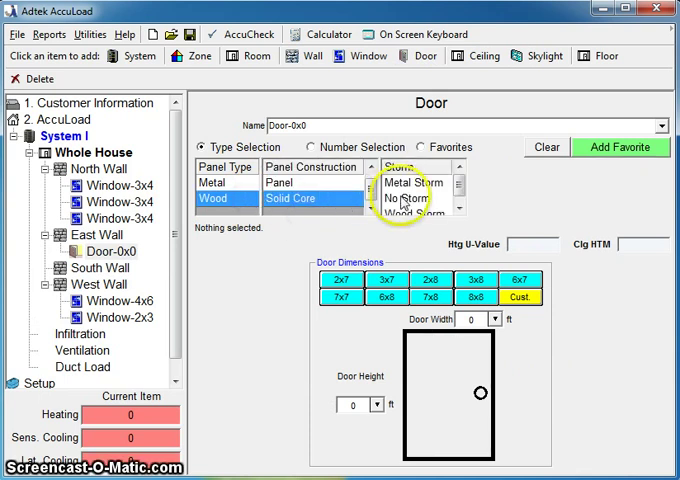
click(404, 198)
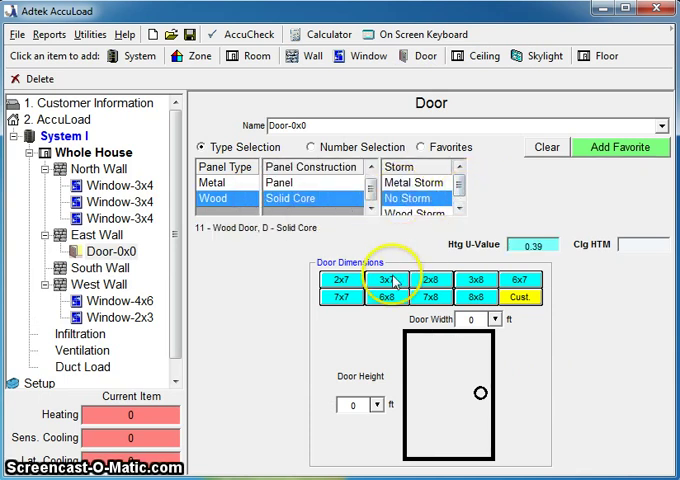
click(388, 280)
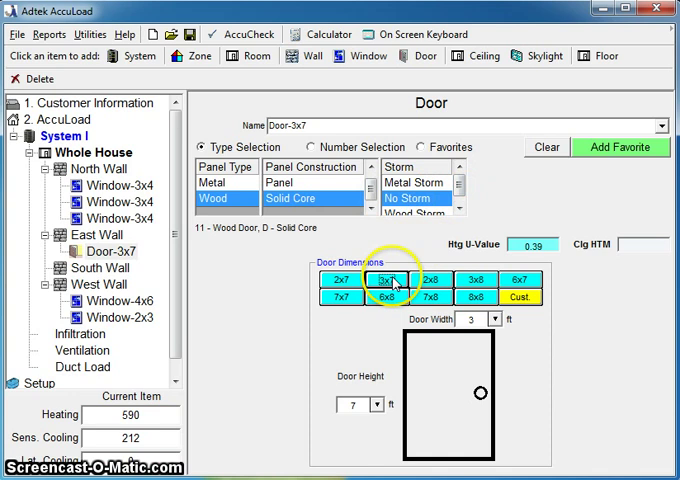
mouse_move(434, 92)
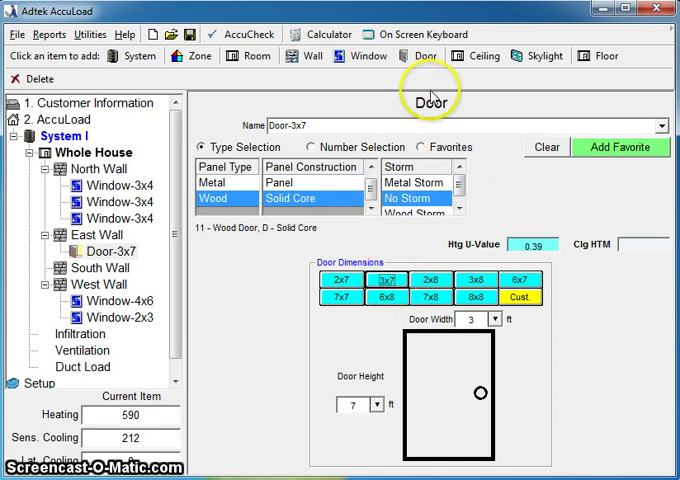
Add a ceiling under a vented attic with asphalt shingles, light gray colour and R-30 insulation
click(476, 56)
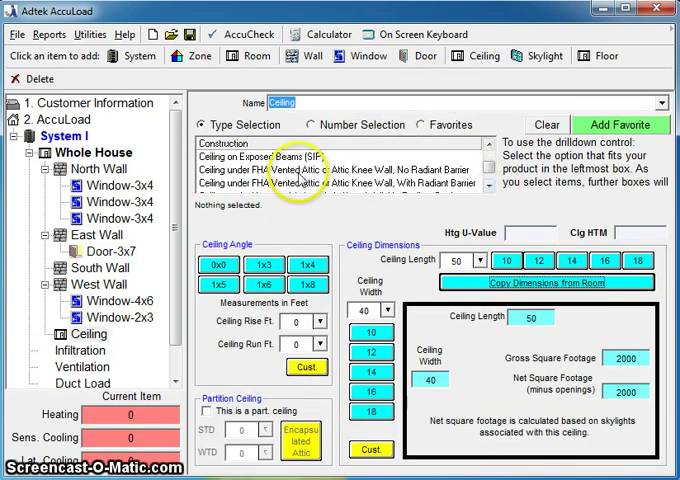
click(330, 170)
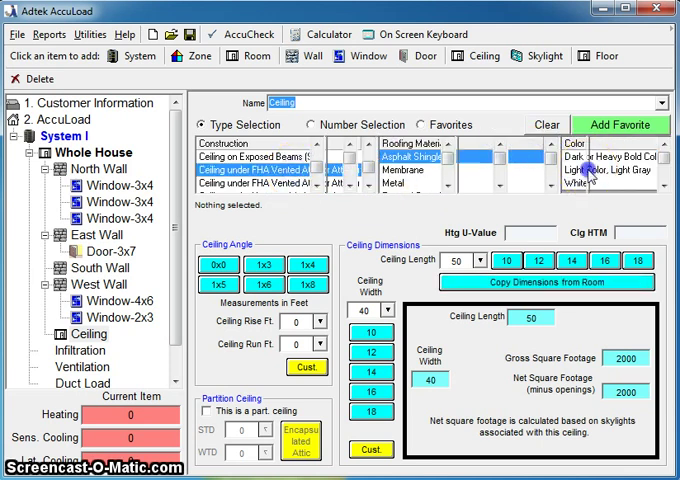
click(664, 184)
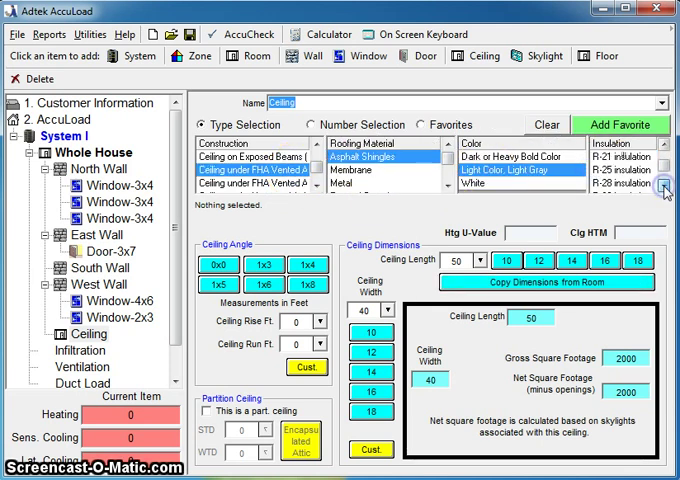
click(614, 182)
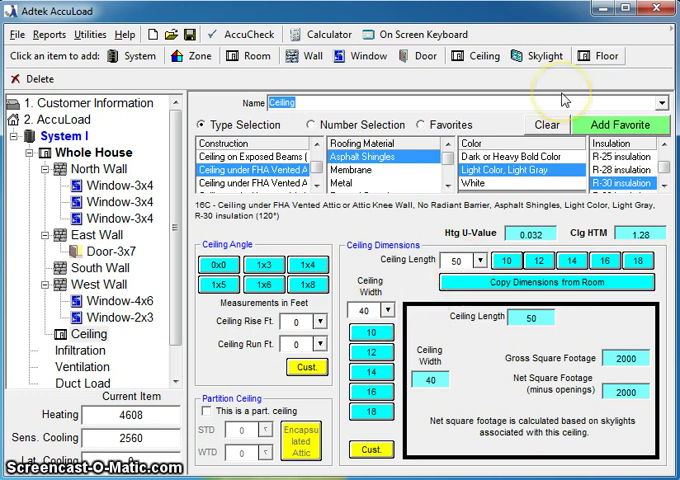
Add a floor over an open crawl space with R-11 blanket, copying the 50 by 40 ft room dimensions
click(604, 56)
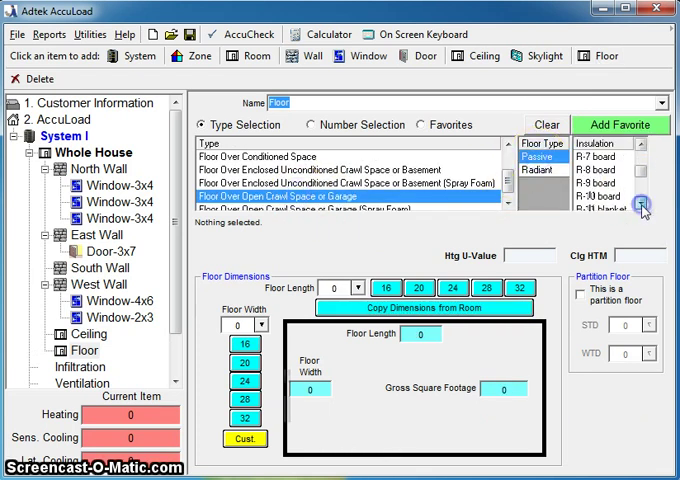
click(610, 188)
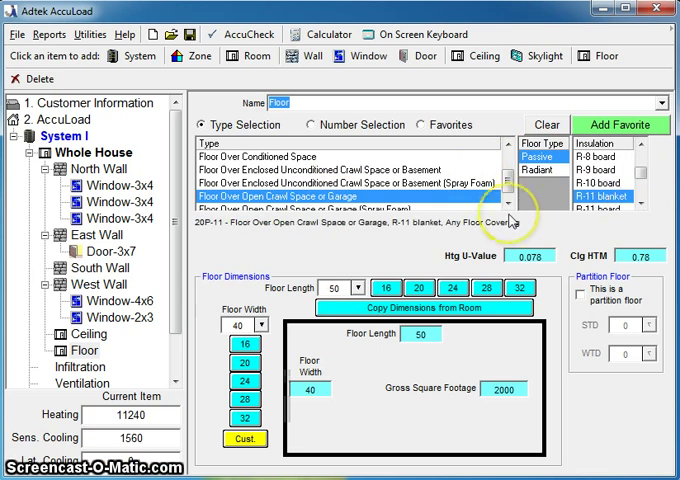
click(344, 288)
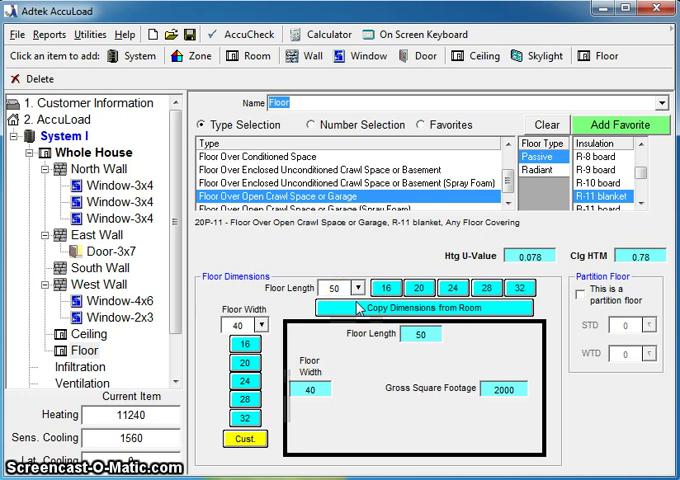
scroll(down, 3)
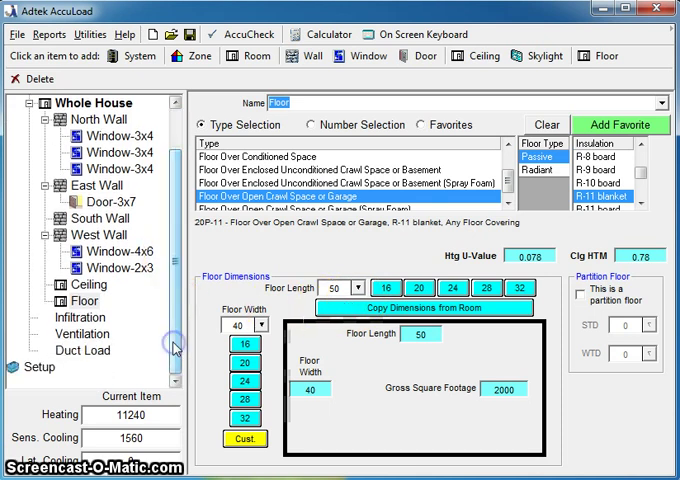
mouse_move(126, 330)
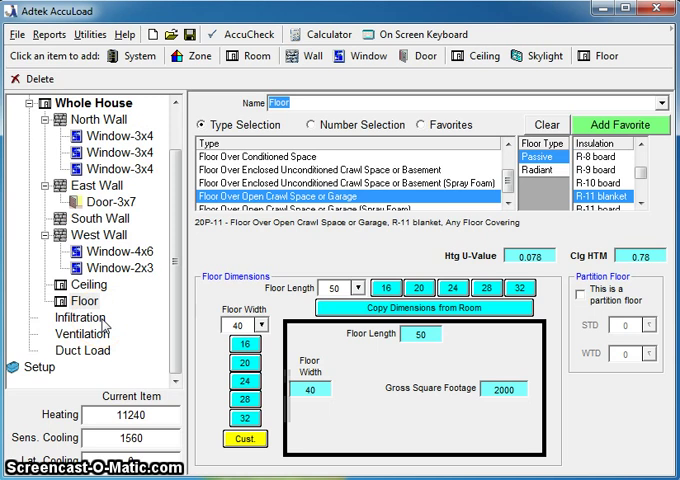
Set infiltration to Average envelope tightness with 0 fireplaces, then move to Ventilation
click(72, 320)
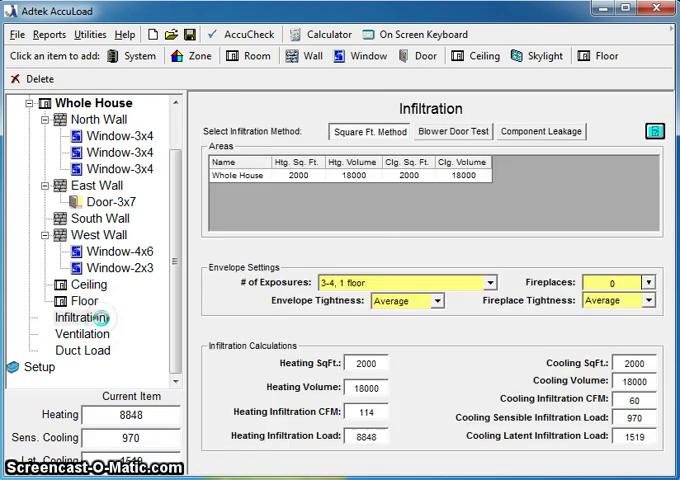
click(478, 282)
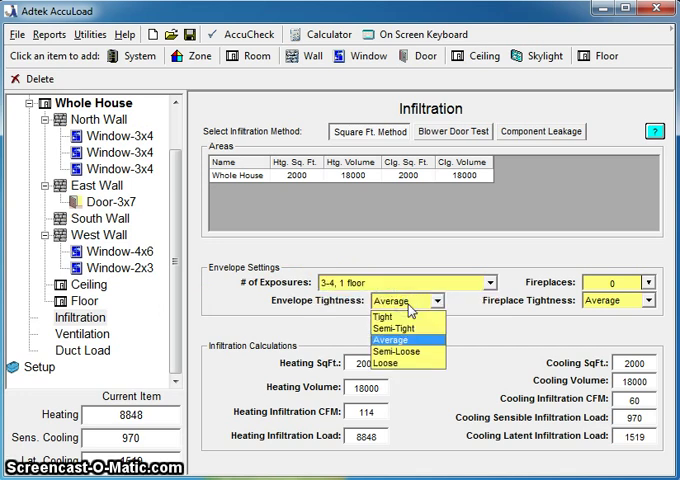
click(388, 340)
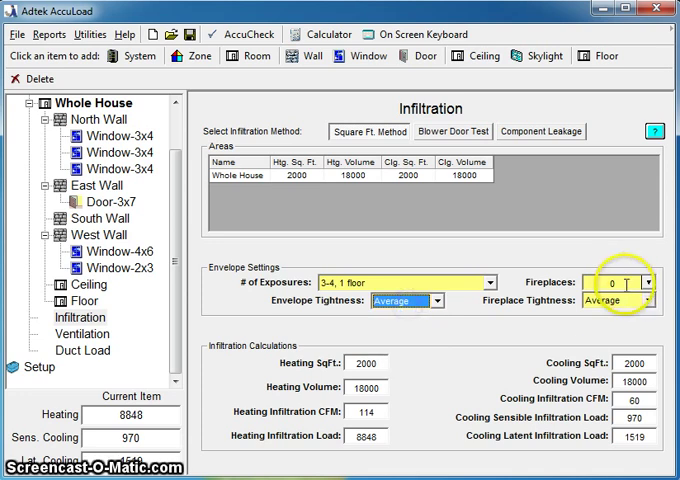
click(648, 300)
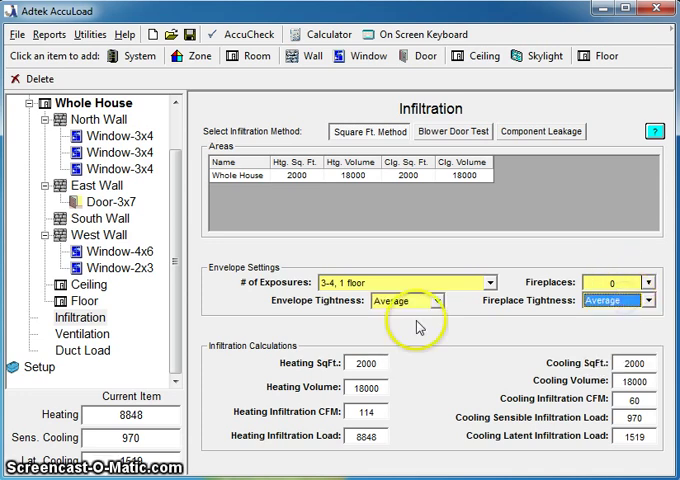
click(82, 332)
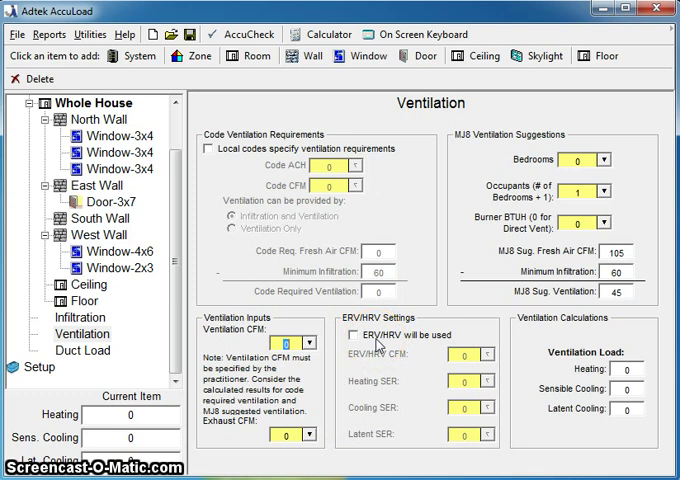
Toggle the ERV/HRV checkbox on and off, leaving no ventilation load
click(356, 336)
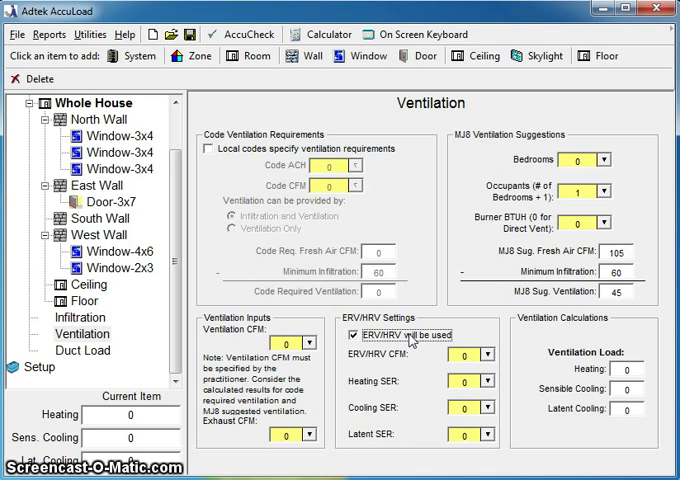
click(356, 336)
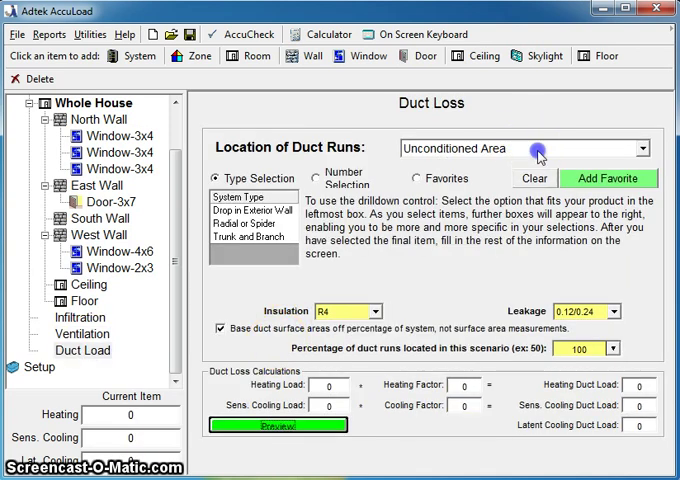
Place duct runs in an unconditioned area with a trunk and branch system and chosen duct location
click(644, 148)
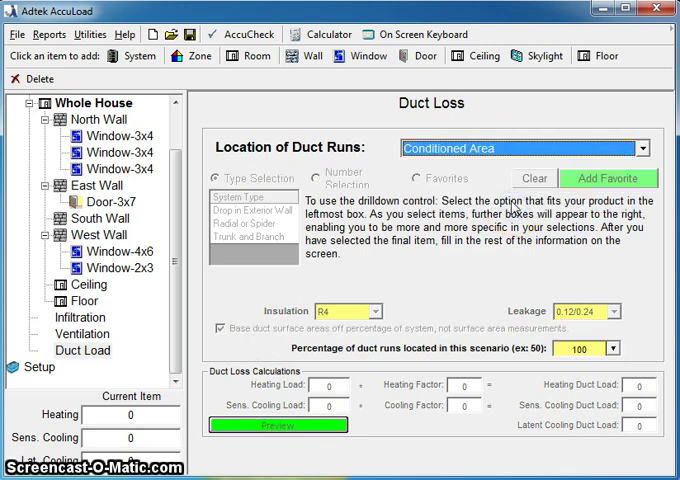
mouse_move(384, 252)
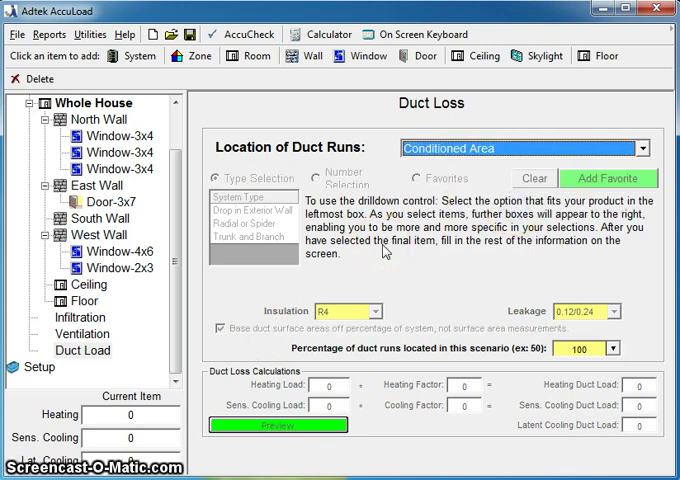
click(640, 148)
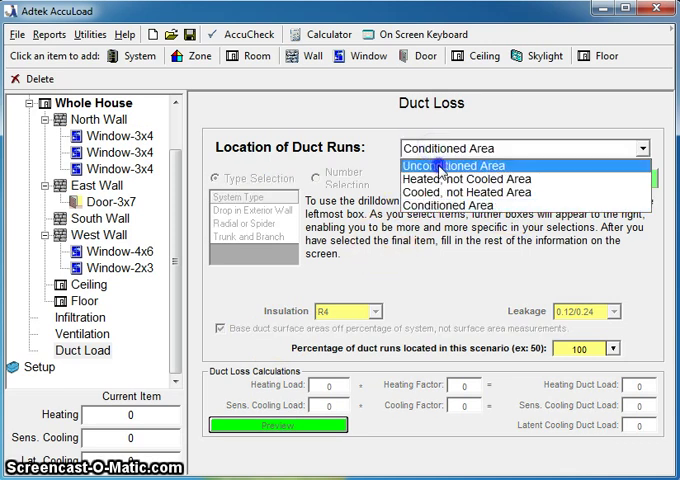
click(454, 164)
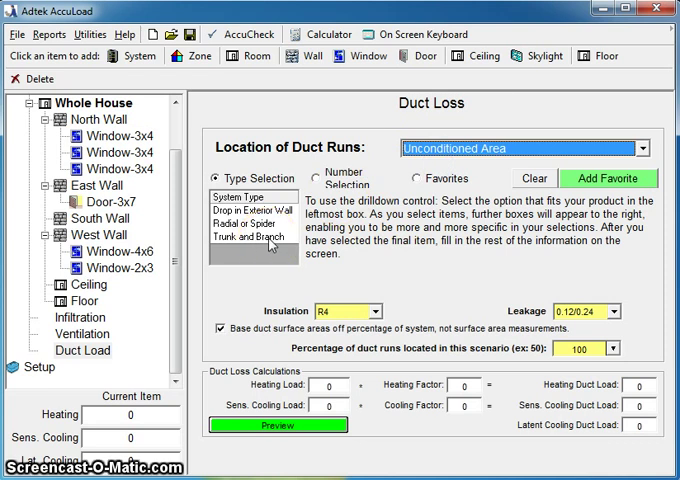
click(250, 238)
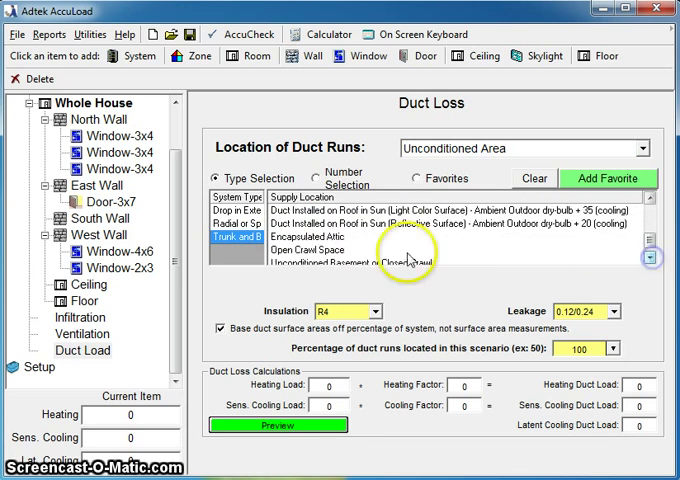
click(300, 250)
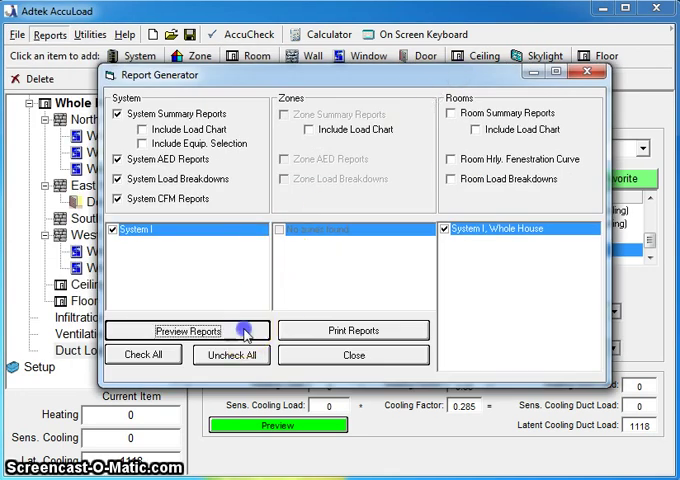
Preview the selected System I summary, load breakdown and CFM reports
click(188, 332)
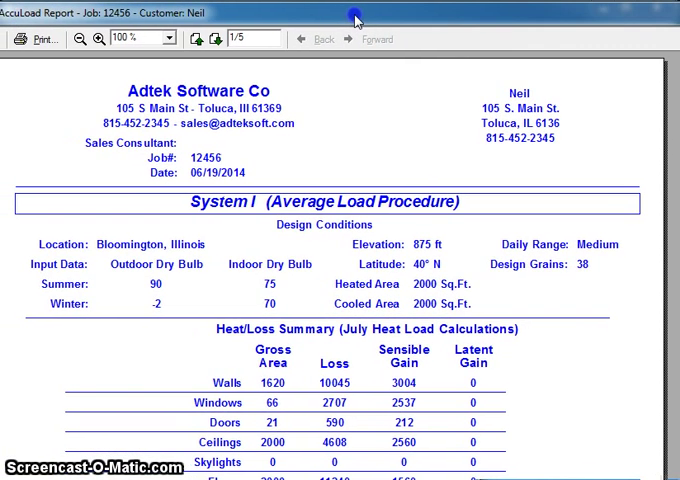
mouse_move(496, 310)
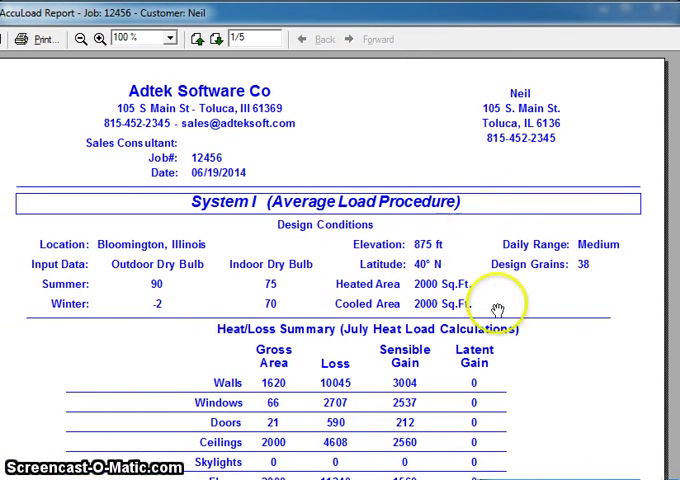
Scroll the report preview to the Total Heating 58967 Btuh and Total Cooling 21942 Btuh lines
scroll(down, 3)
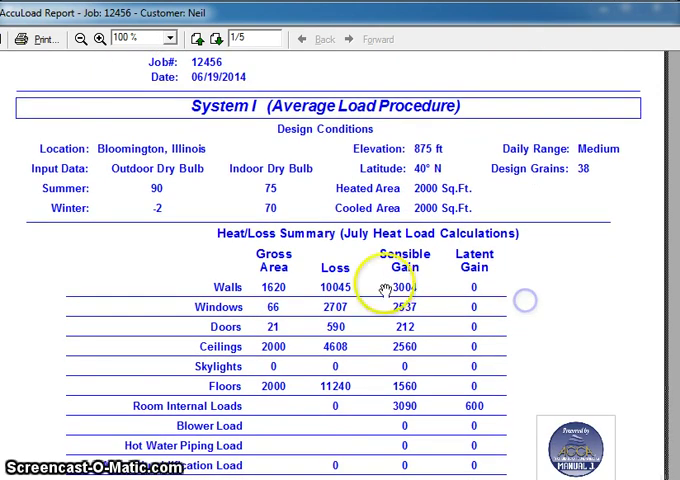
scroll(down, 3)
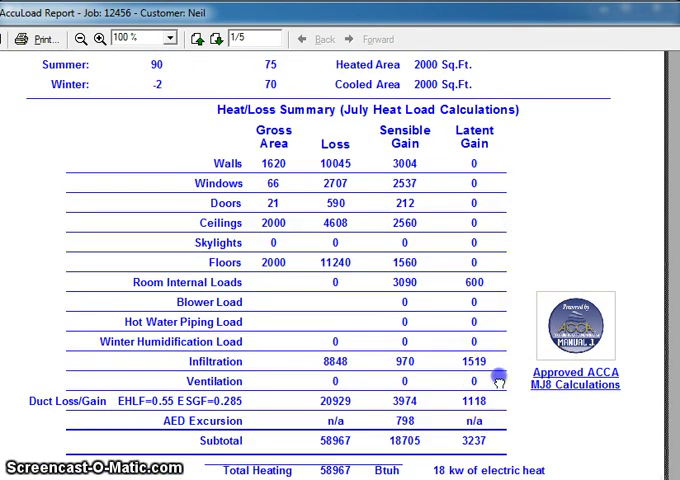
scroll(down, 3)
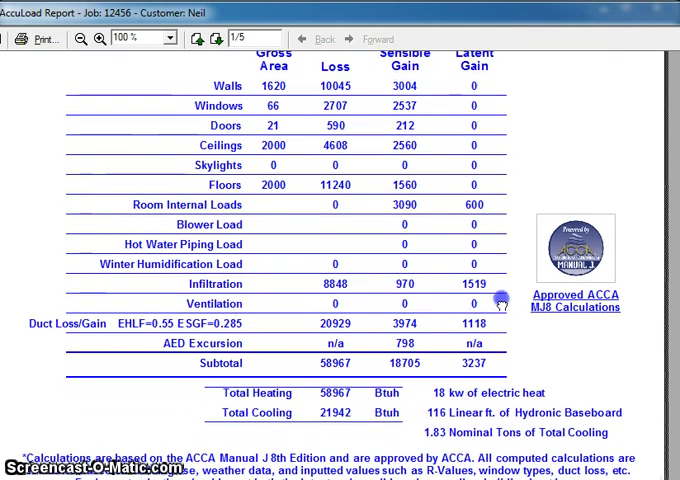